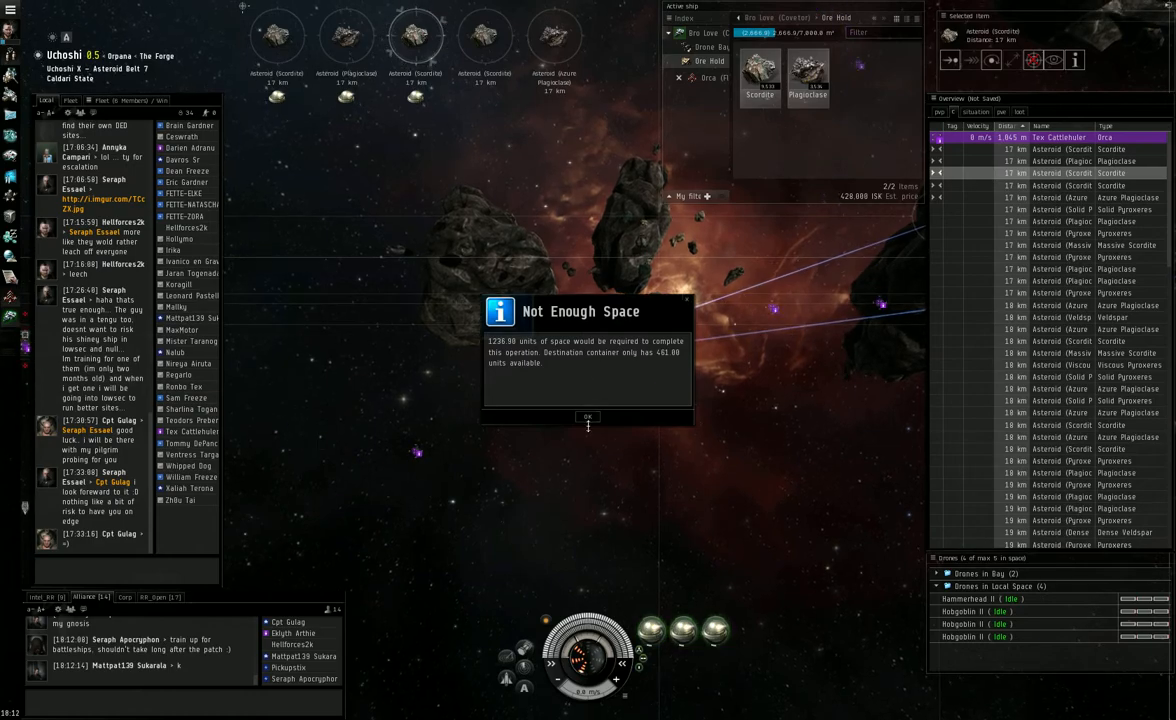
Acknowledge the 'Not Enough Space' warning, then cancel the 'Set Quantity' prompt without moving ore
{"action": "left_click", "coordinate": [588, 418]}
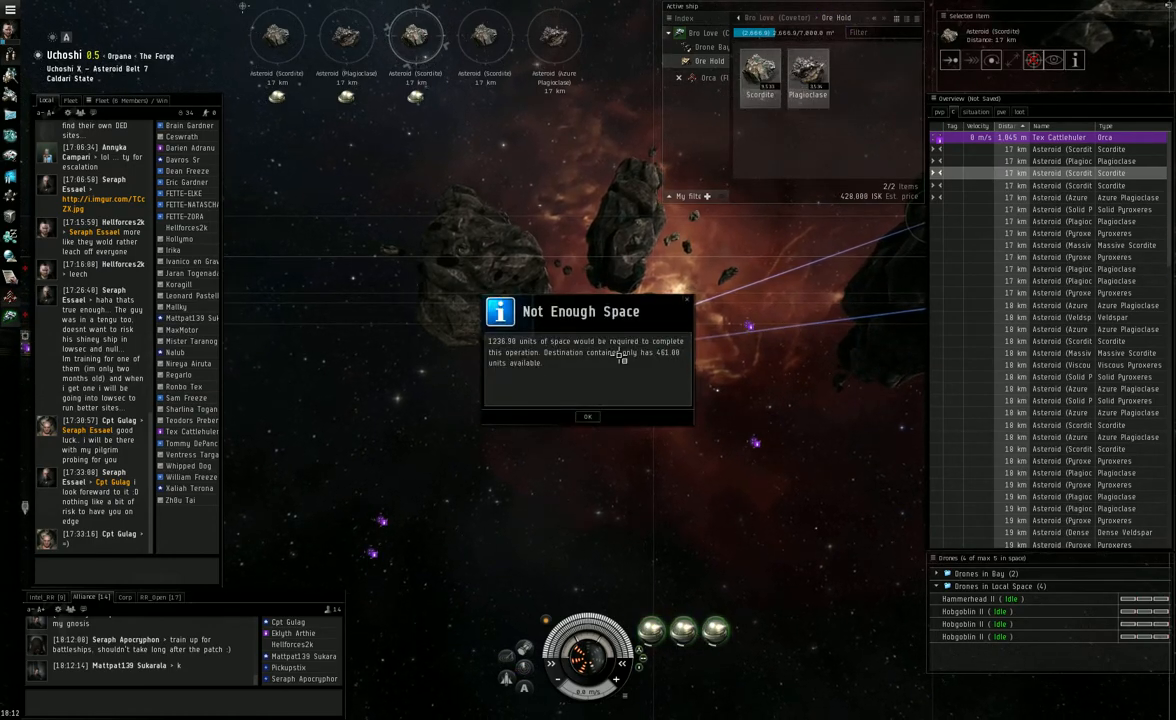
{"action": "left_click", "coordinate": [588, 416]}
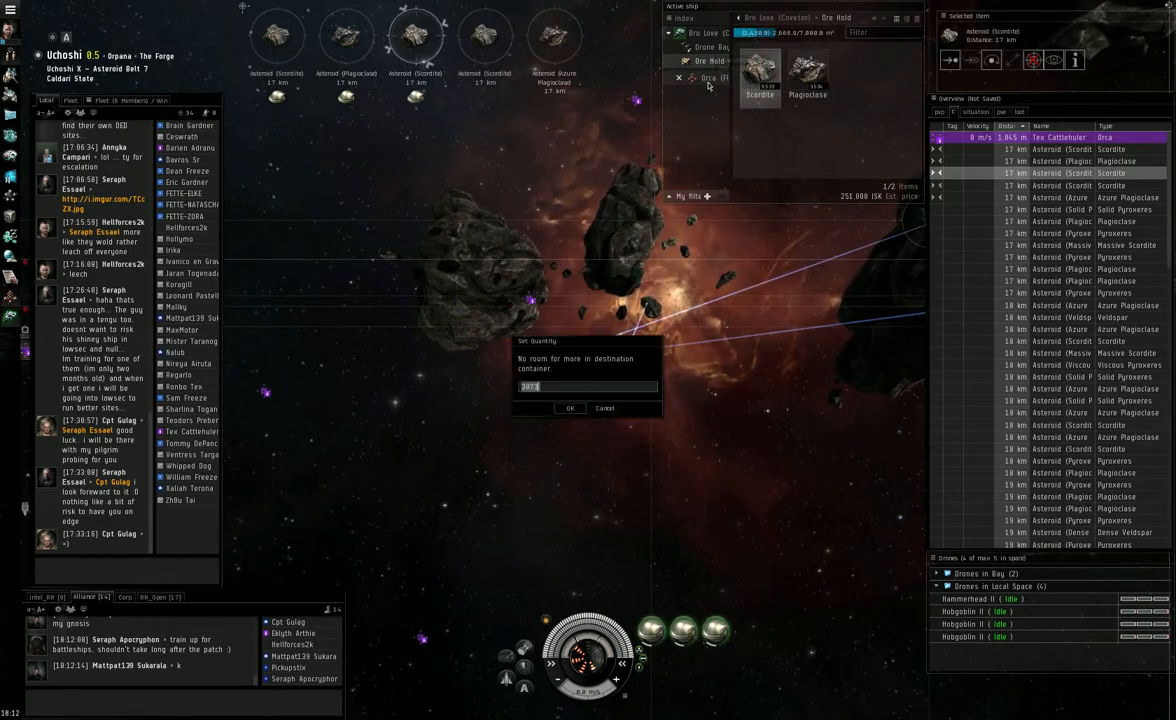
{"action": "left_click", "coordinate": [568, 408]}
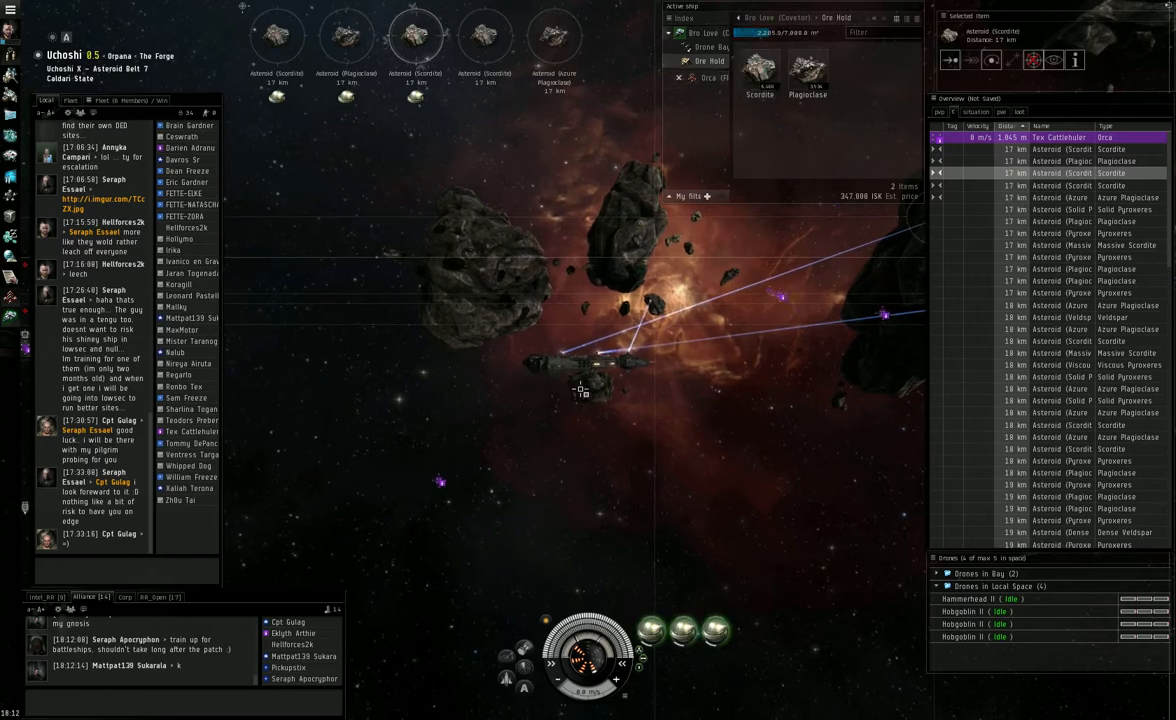